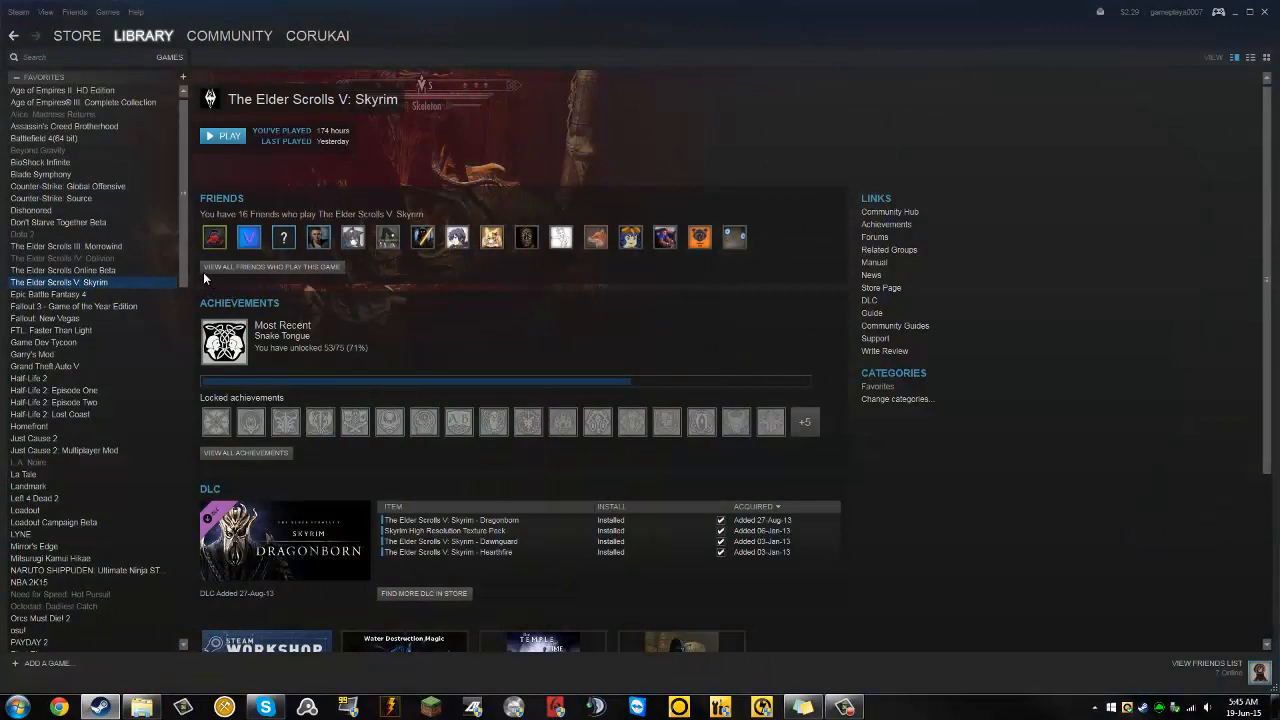
mouse_move(143, 544)
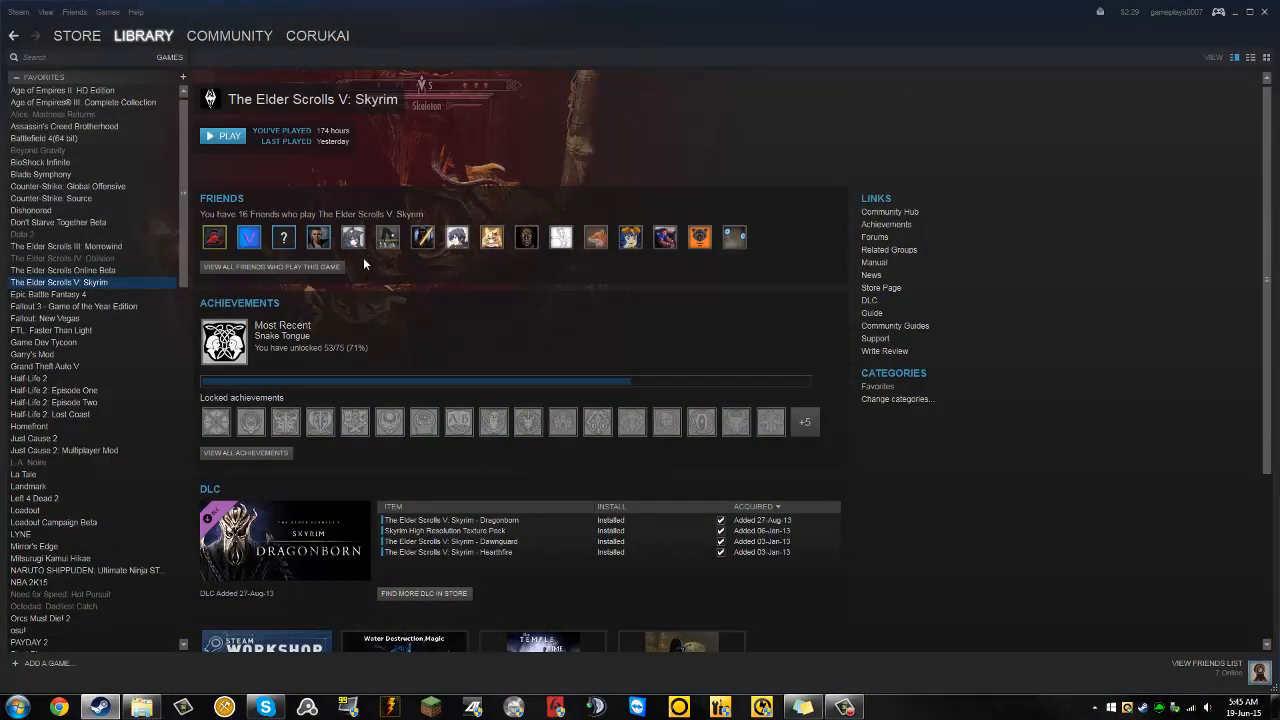
mouse_move(275, 405)
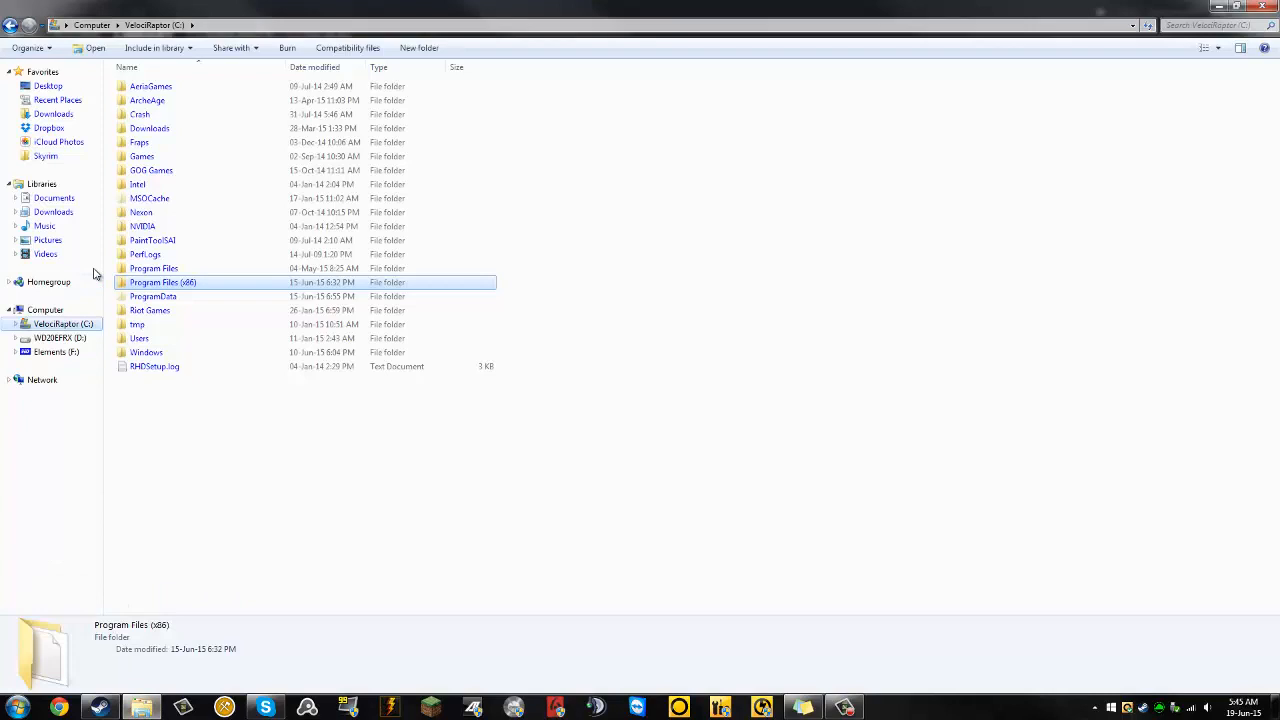
mouse_move(163, 282)
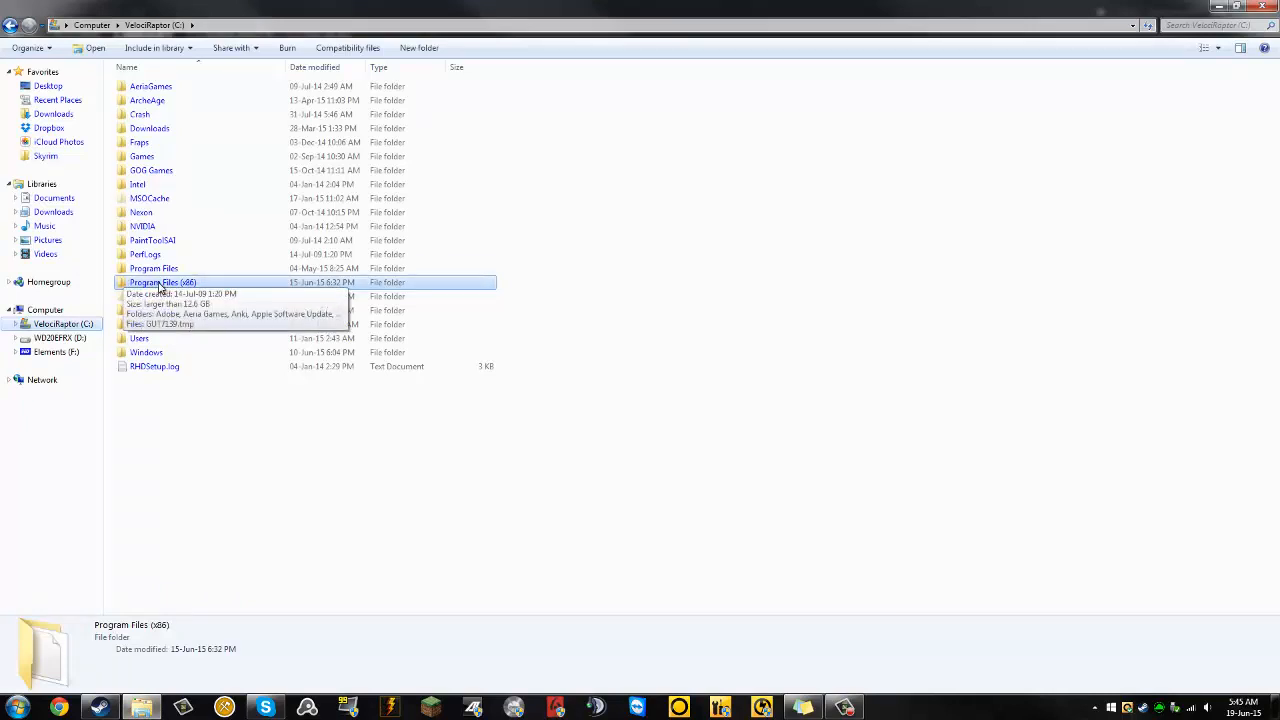
Step: Open C:\Program Files (x86)\Steam in Windows Explorer
double_click(163, 282)
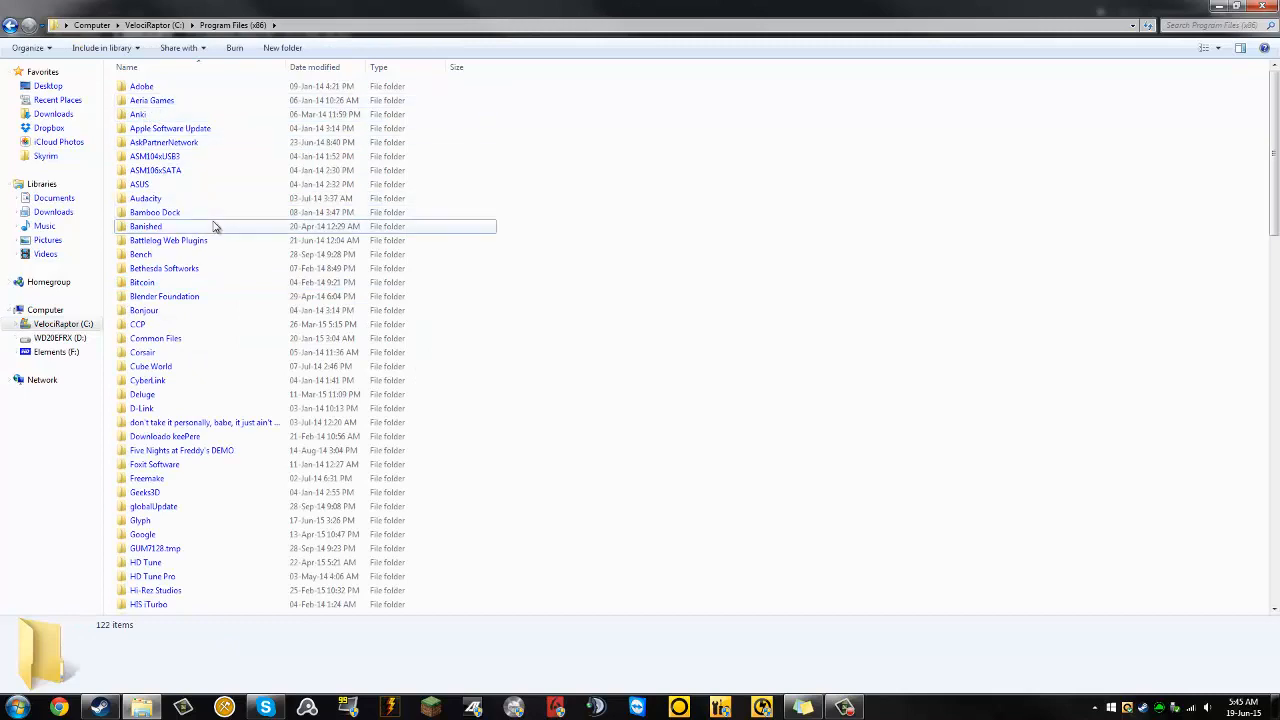
double_click(150, 226)
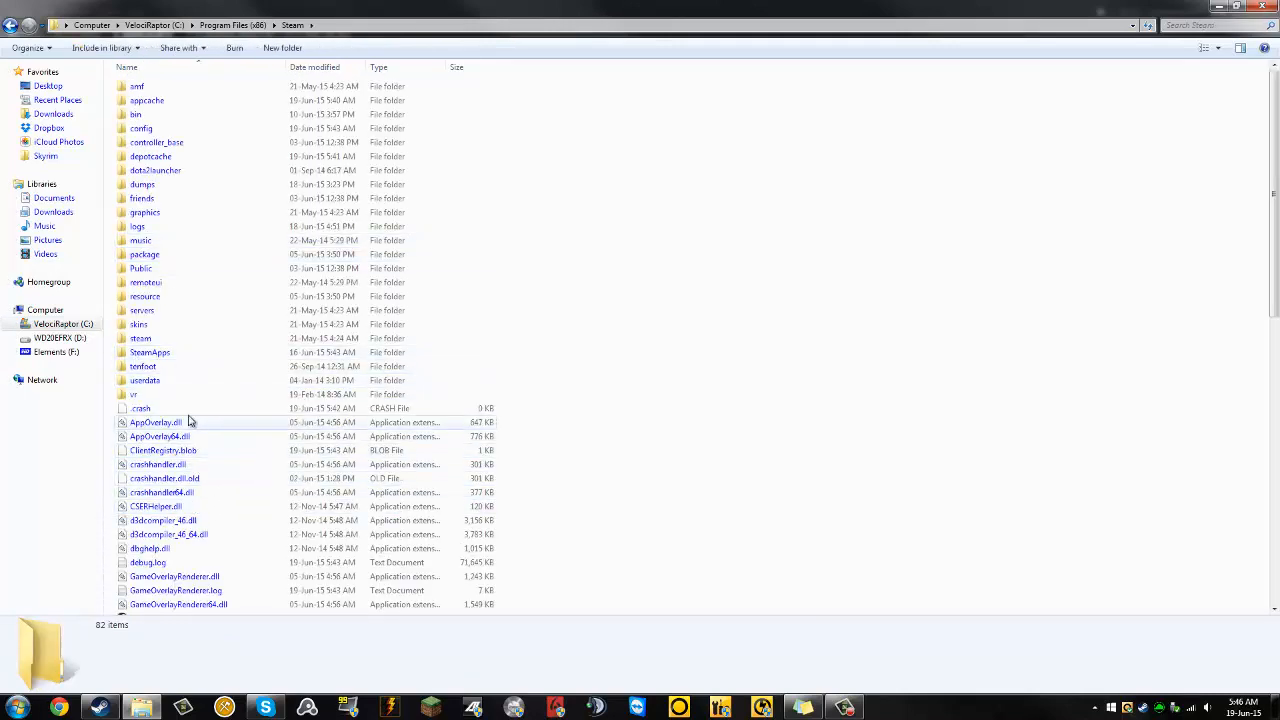
Step: Select ClientRegistry.blob in the Steam folder and delete it
left_click(163, 450)
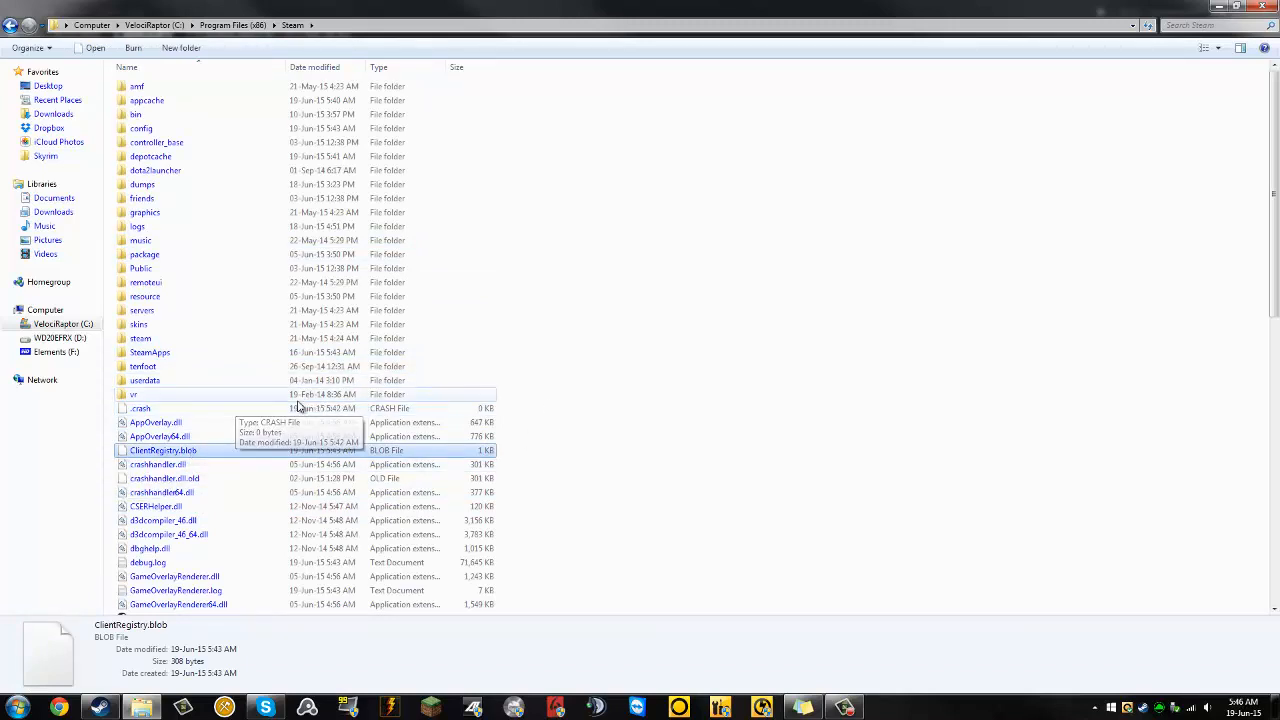
key("Delete")
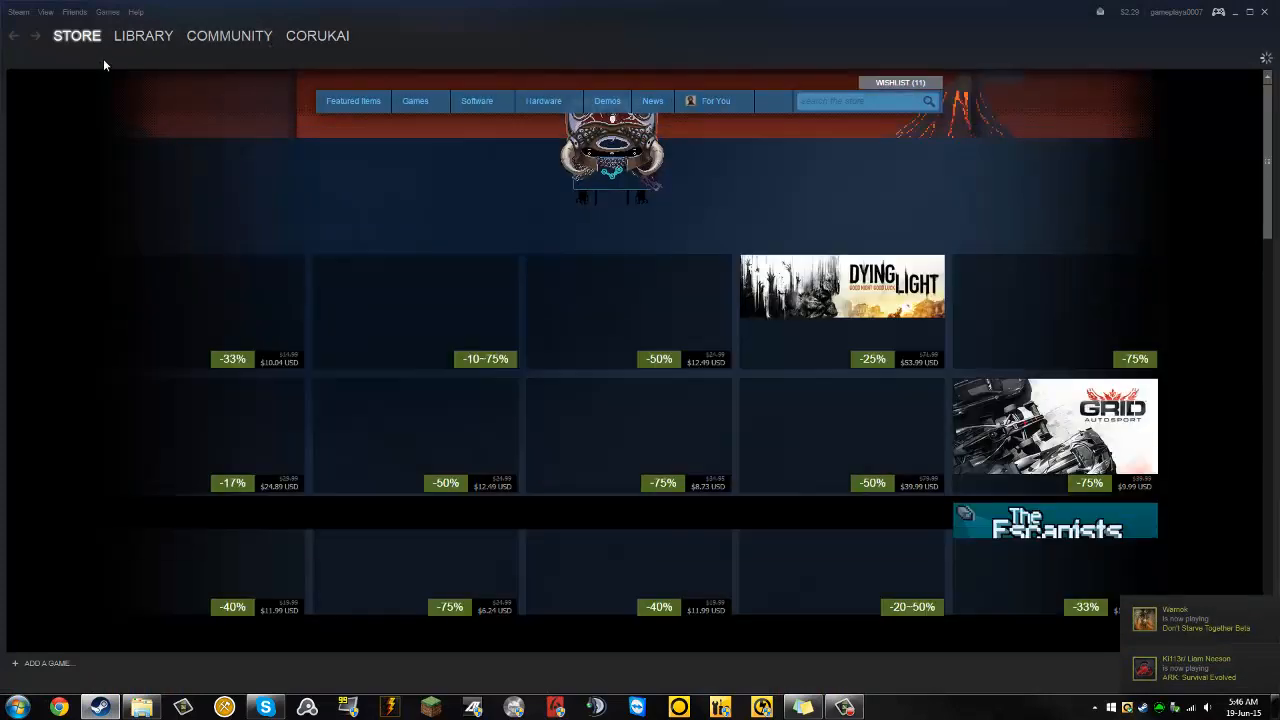
Step: Go to the Library to show The Elder Scrolls V: Skyrim's page
left_click(143, 35)
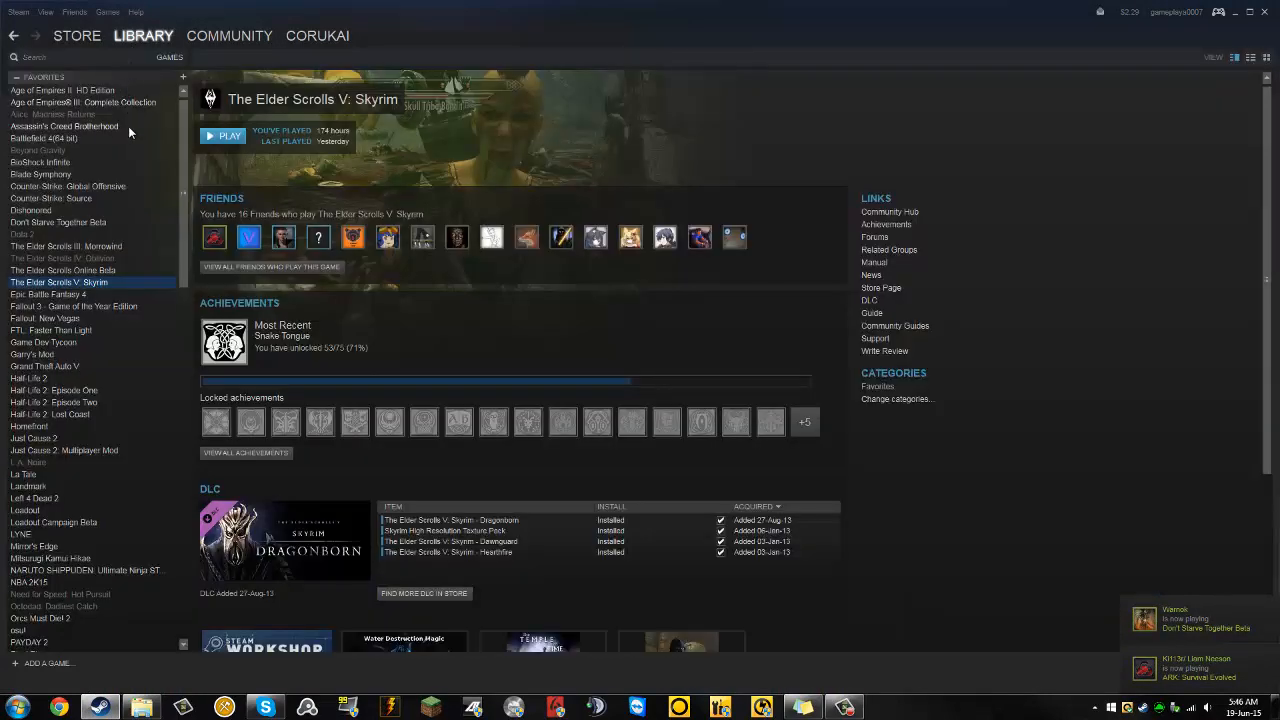
mouse_move(171, 167)
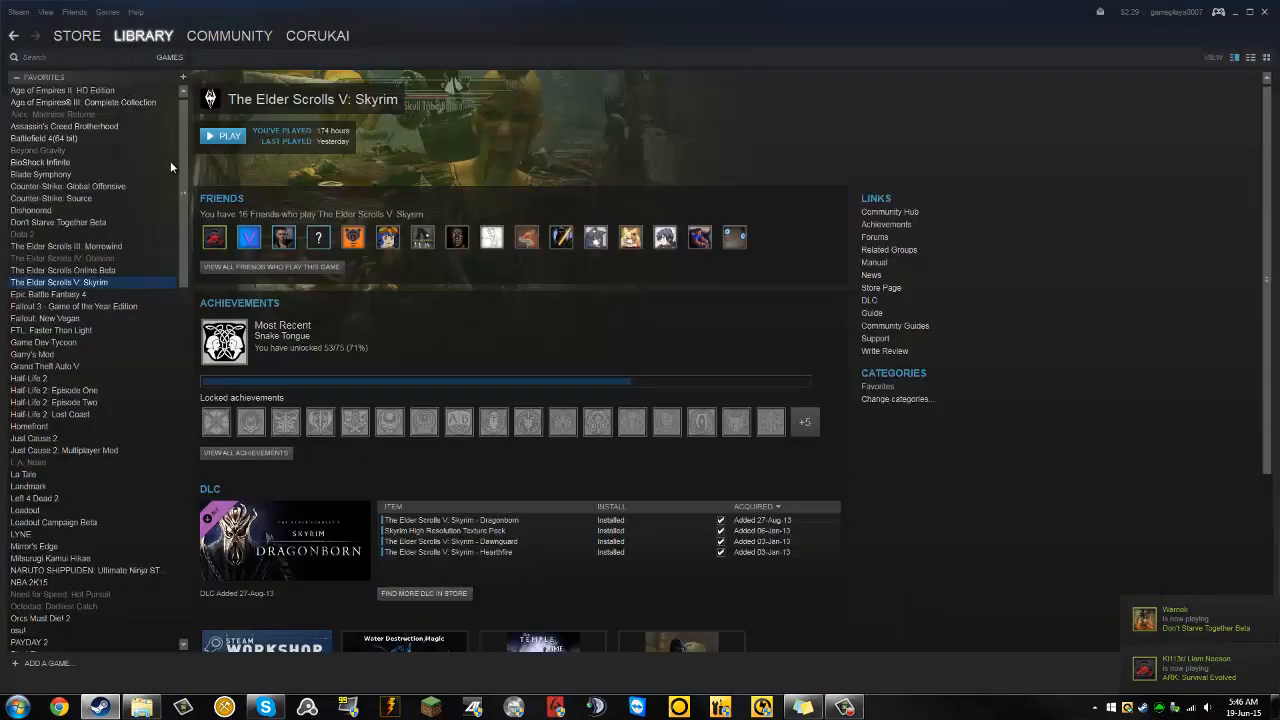